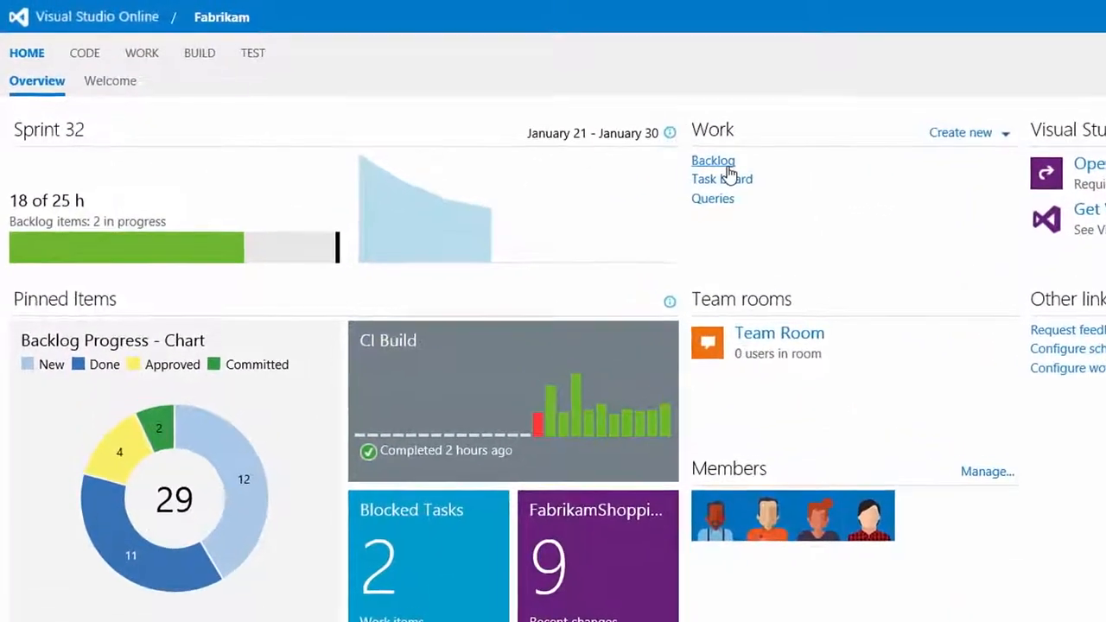
Step: Open the Fabrikam product backlog and open the 'Cancelling a submitted order' work item
left_click(713, 161)
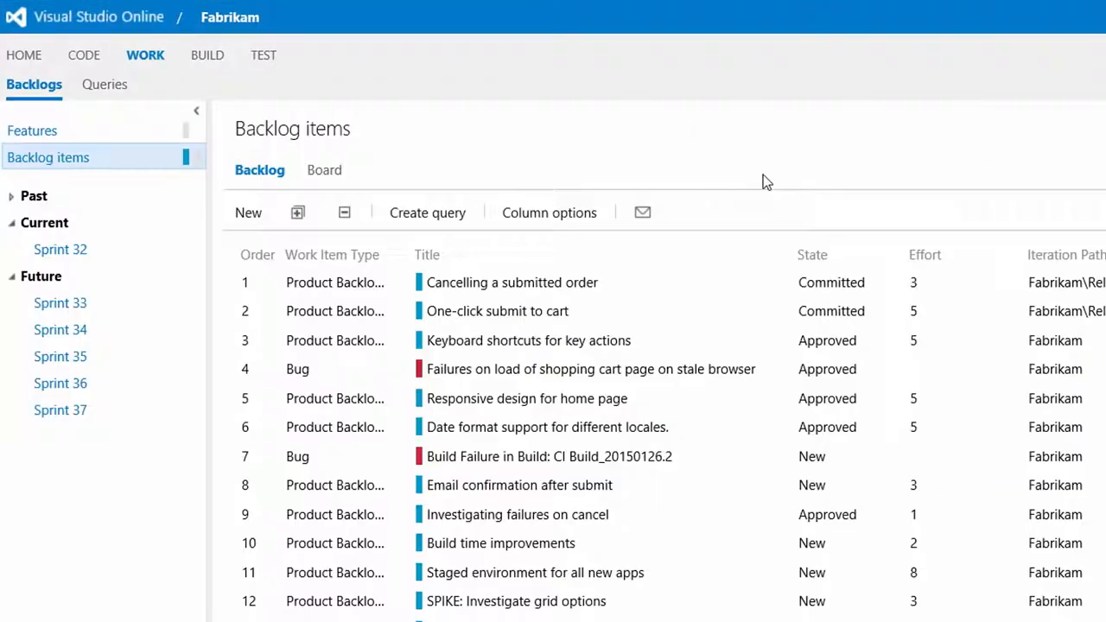
mouse_move(630, 485)
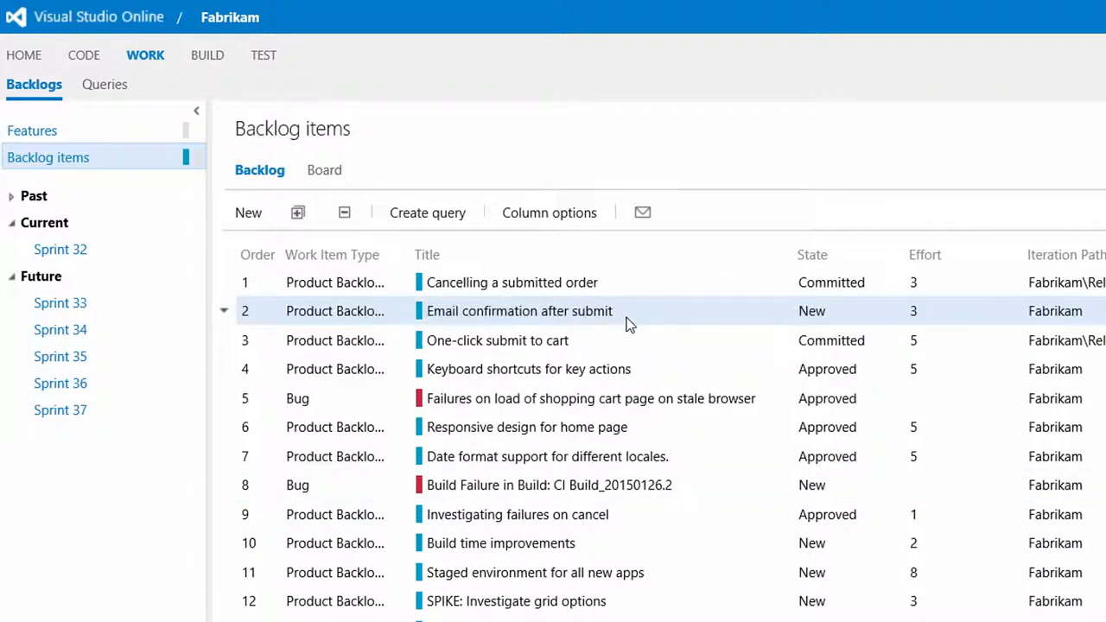
left_click(511, 282)
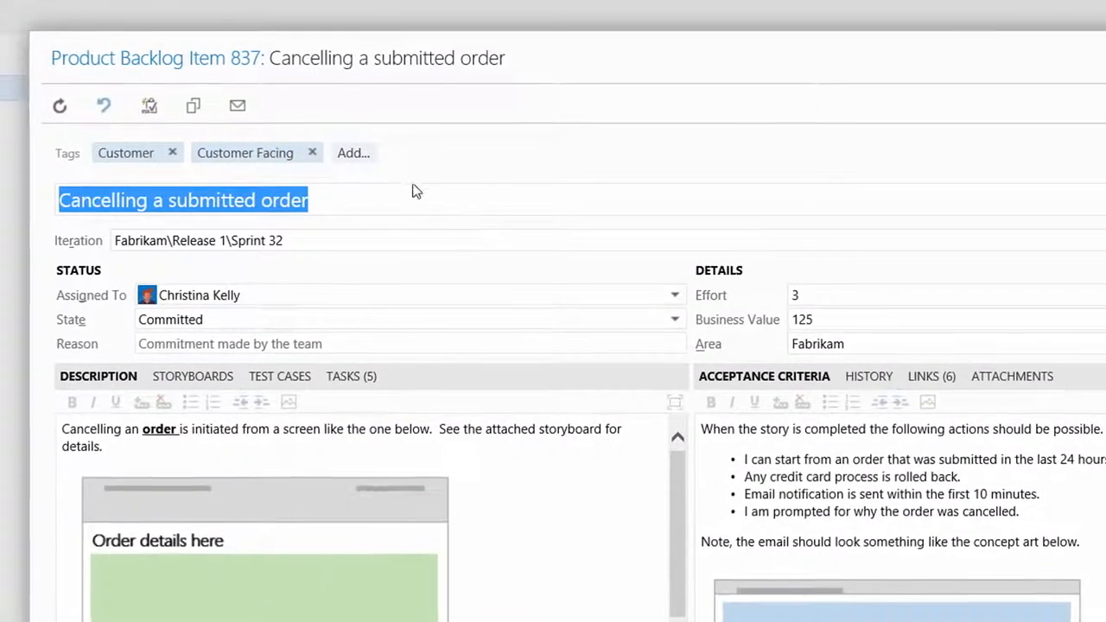
Step: Tag the 'Cancelling a submitted order' work item with a tag from the dropdown
left_click(353, 153)
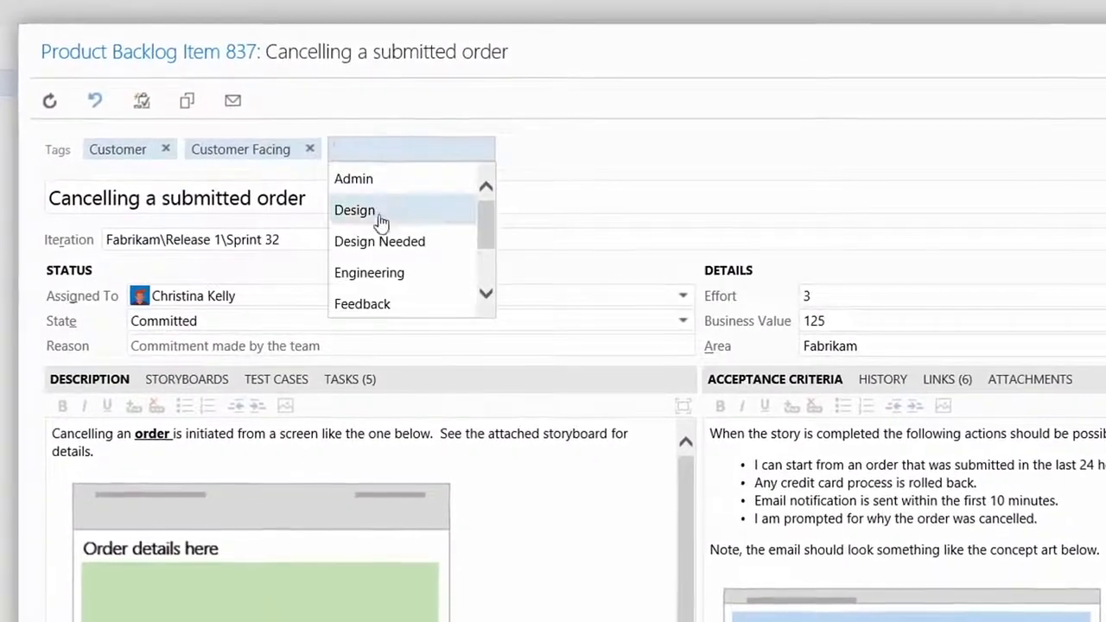
left_click(379, 241)
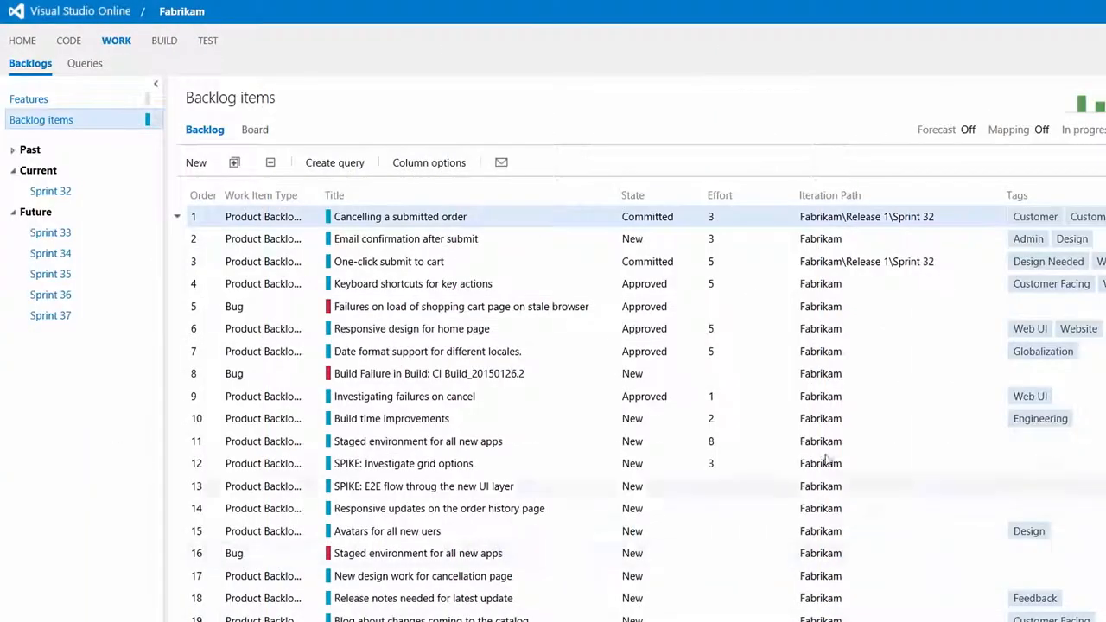
Step: Switch the backlog to the Kanban board and drag a card into another column
left_click(254, 129)
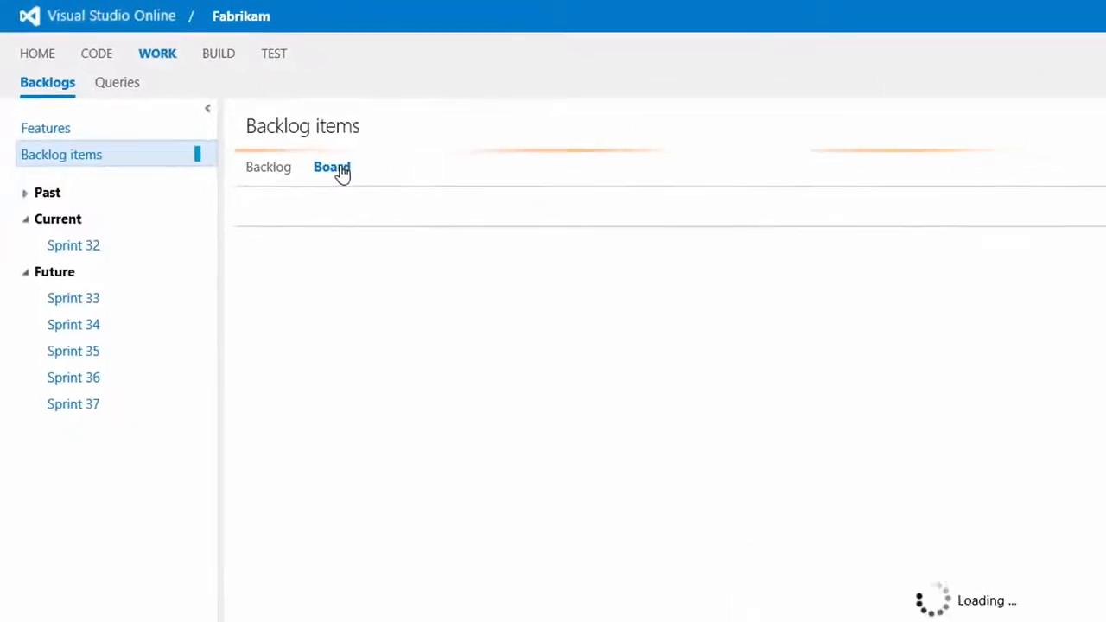
left_click(332, 166)
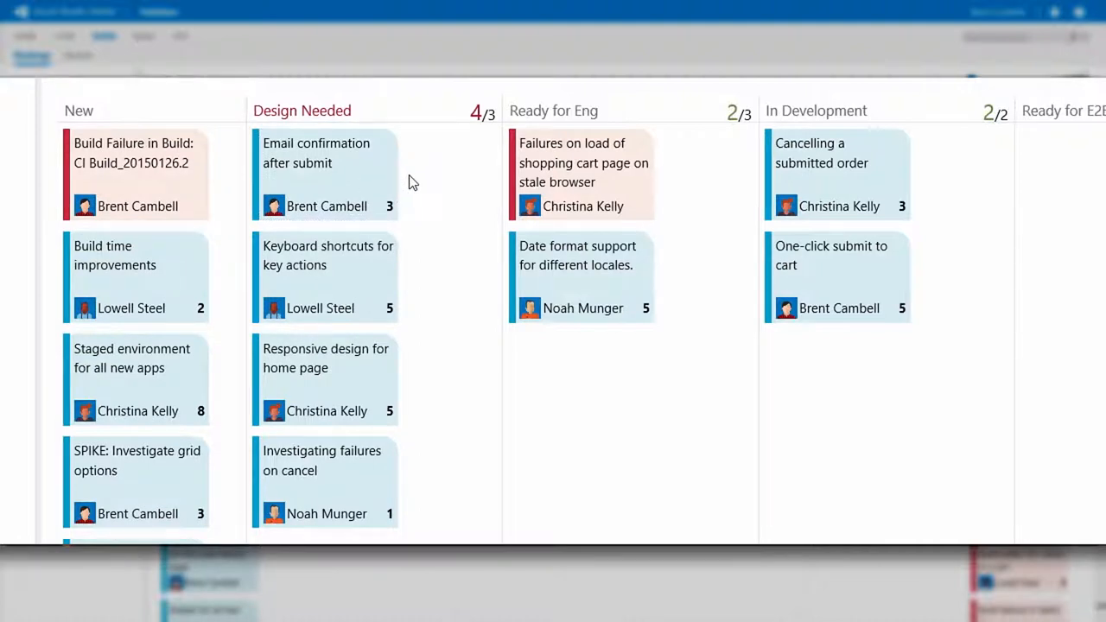
left_click_drag(326, 173, 609, 173)
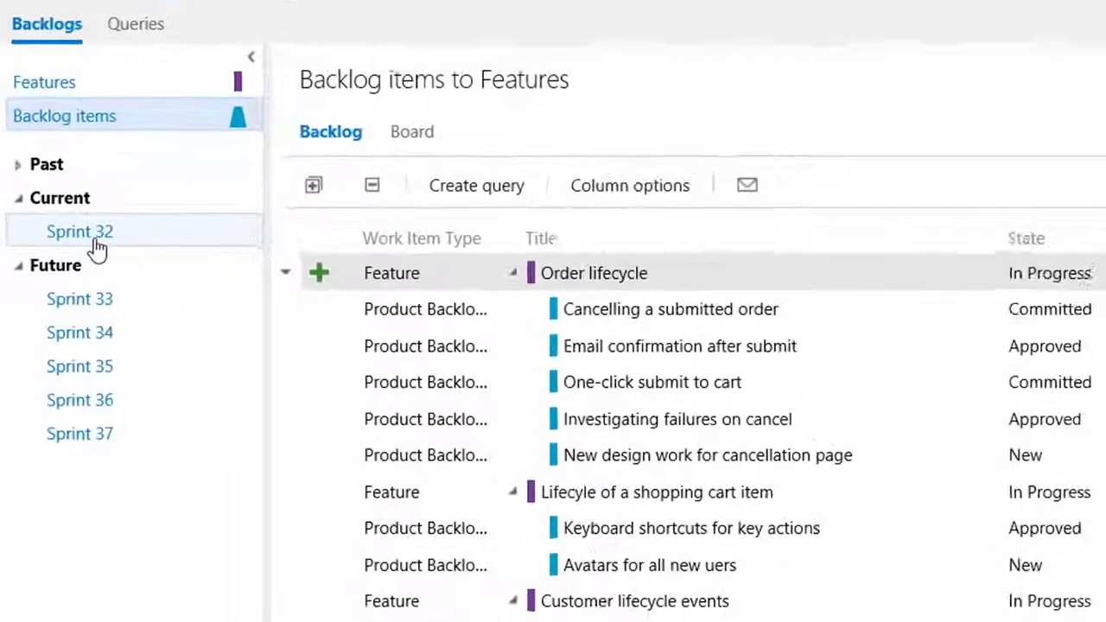
Step: Show Sprint 32 with 'Cancelling a submitted order' expanded into its tasks
left_click(79, 231)
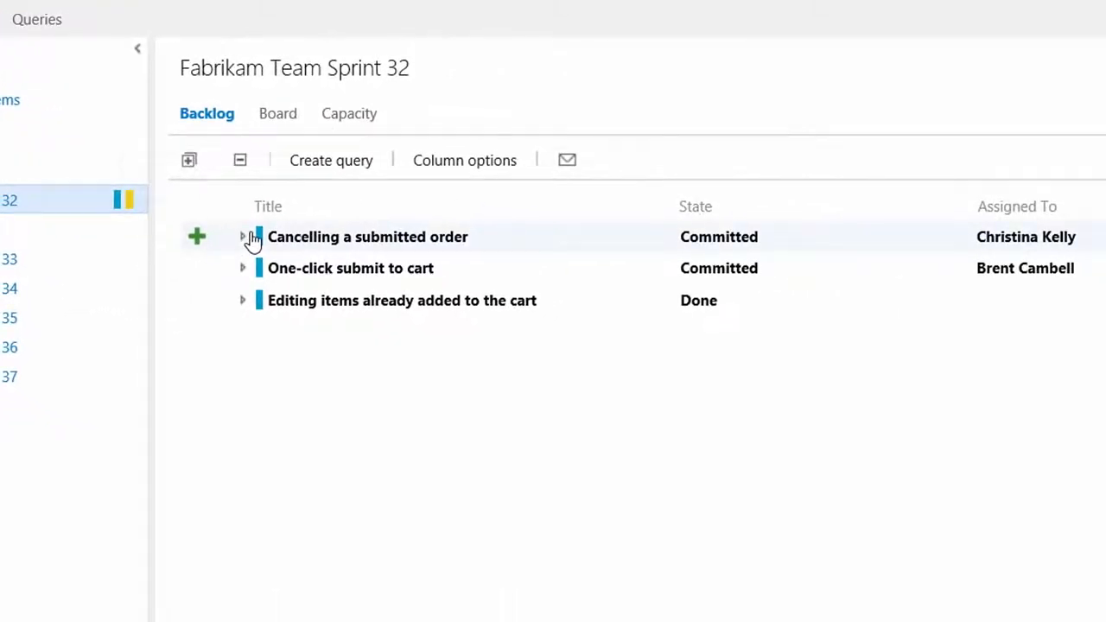
left_click(189, 160)
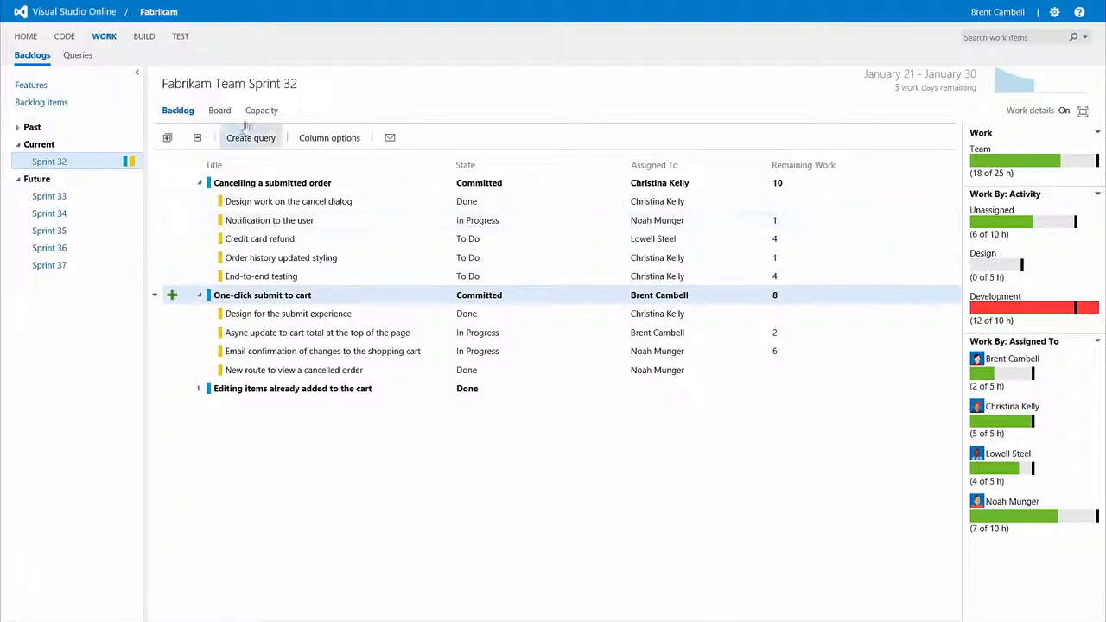
Step: On the sprint task board, group by people and back, then view and close the burndown chart
left_click(219, 110)
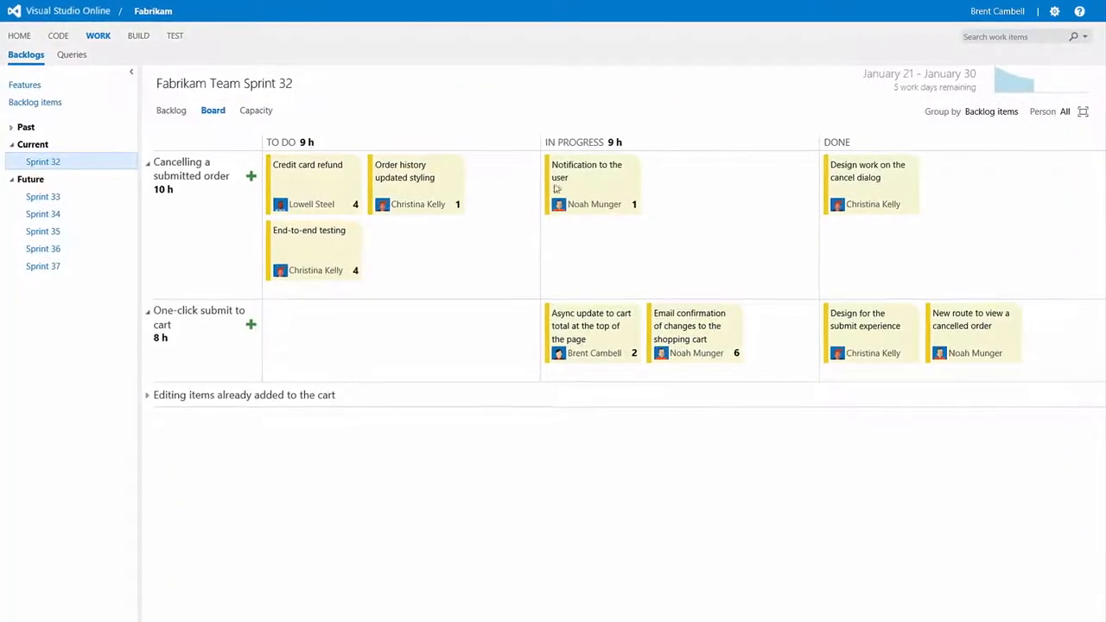
left_click(991, 110)
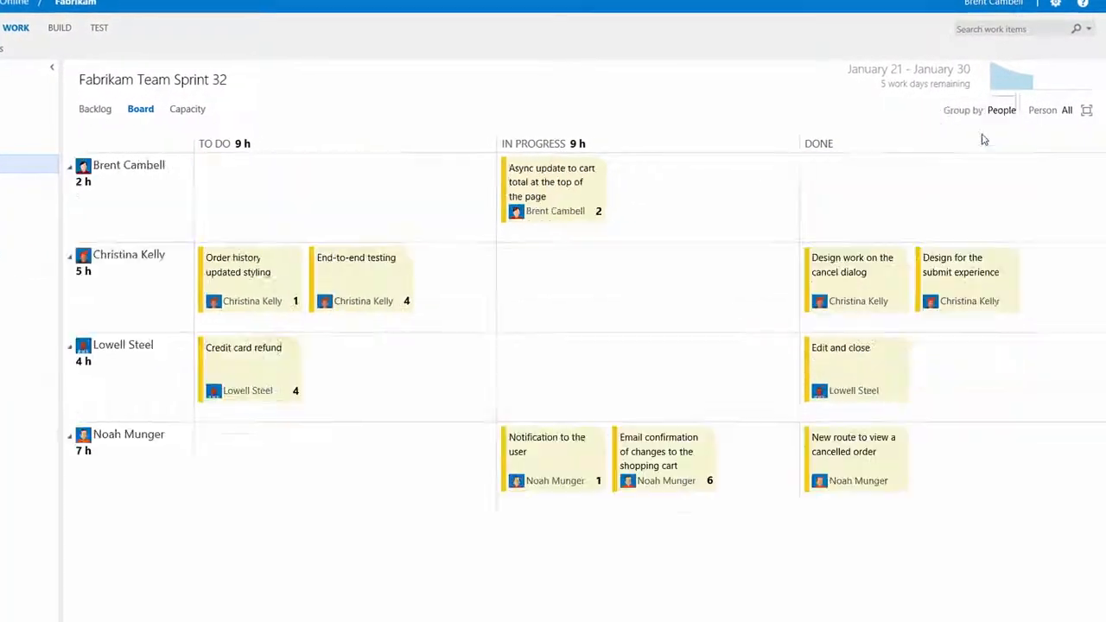
left_click(1000, 110)
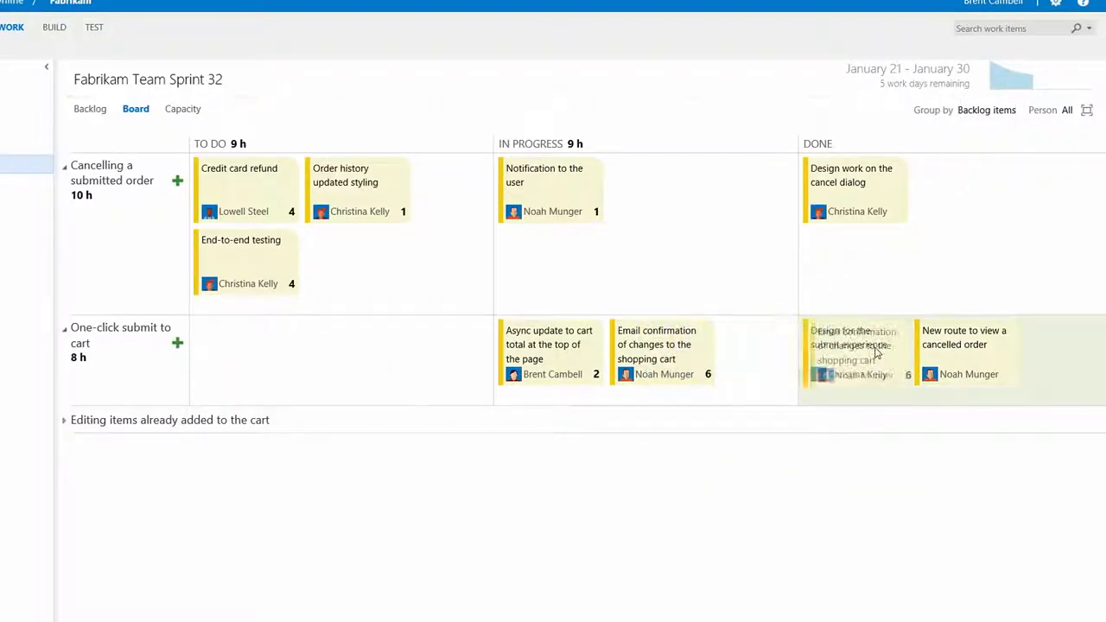
left_click(1011, 78)
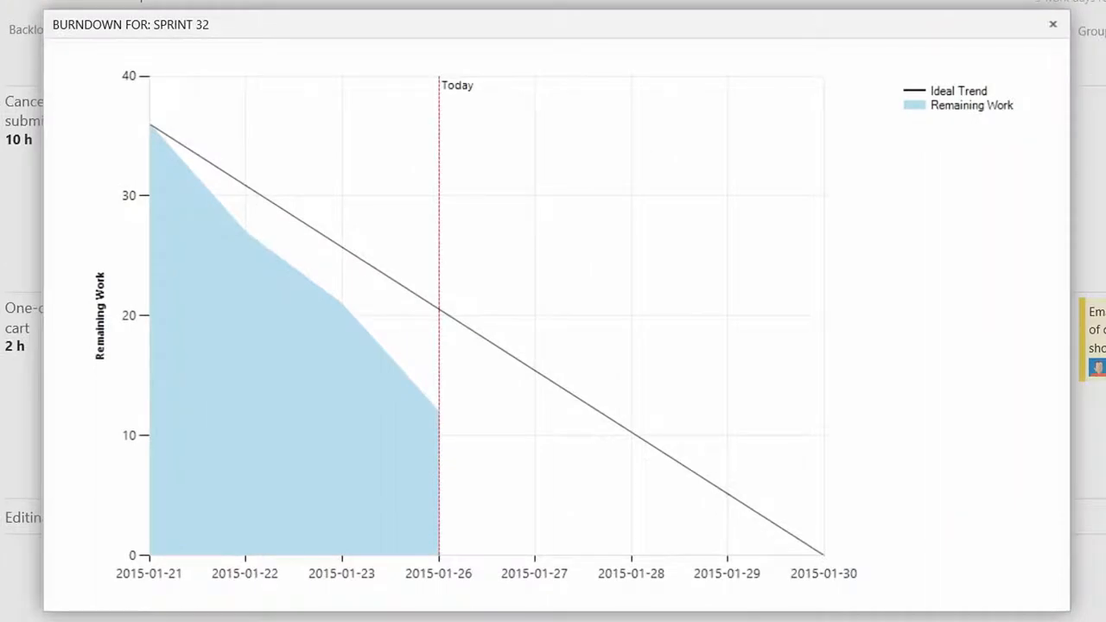
left_click(1053, 23)
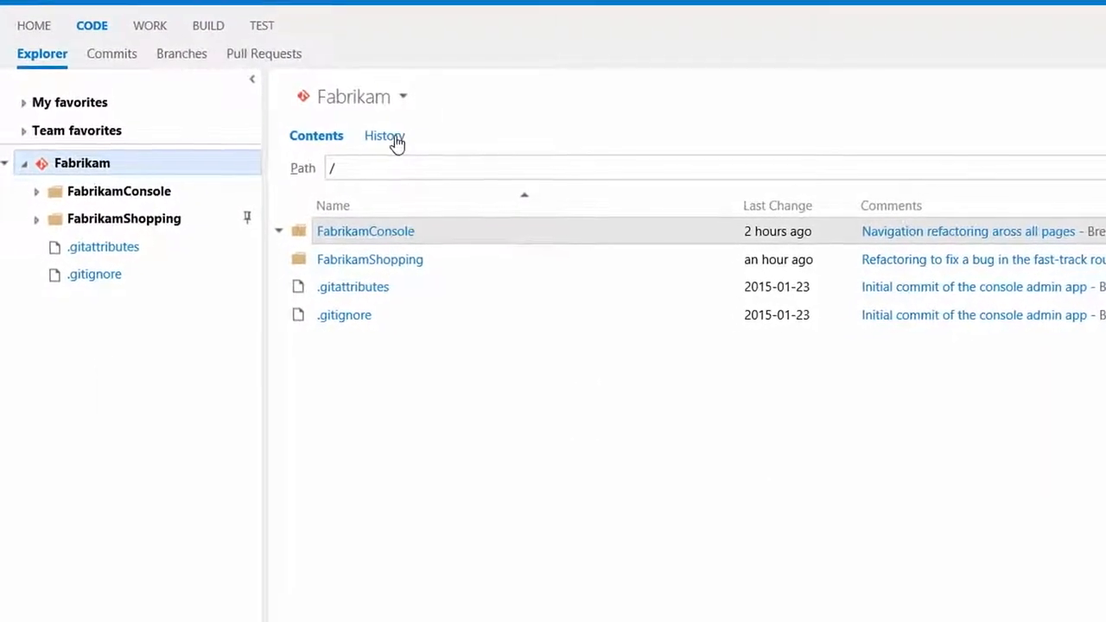
Step: Review the fast-track routing bug fix commit in the repository history
left_click(384, 135)
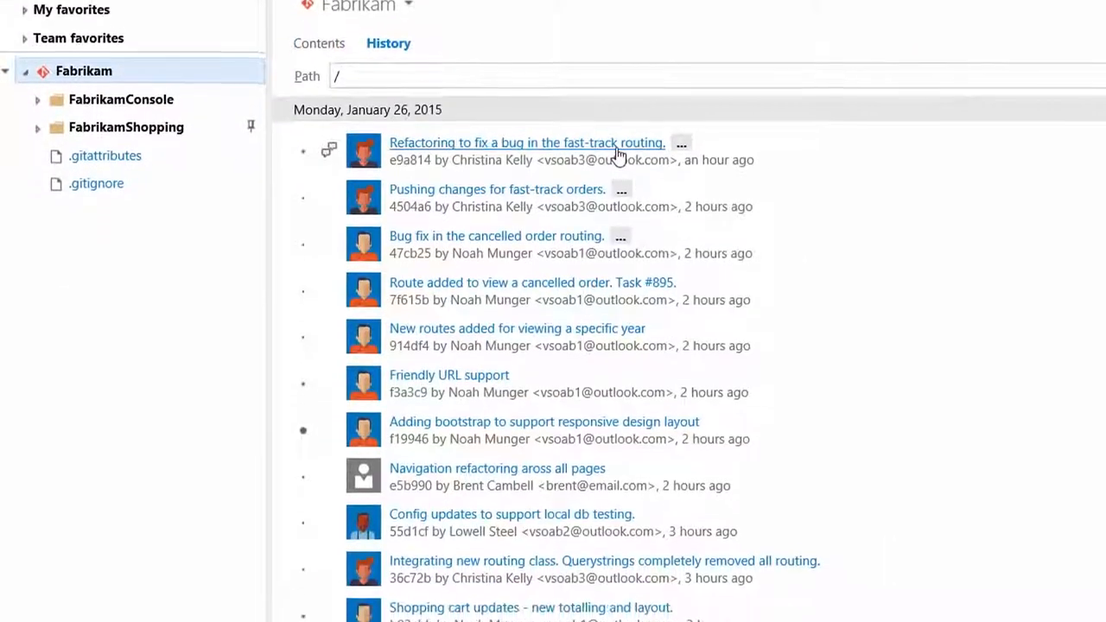
left_click(527, 143)
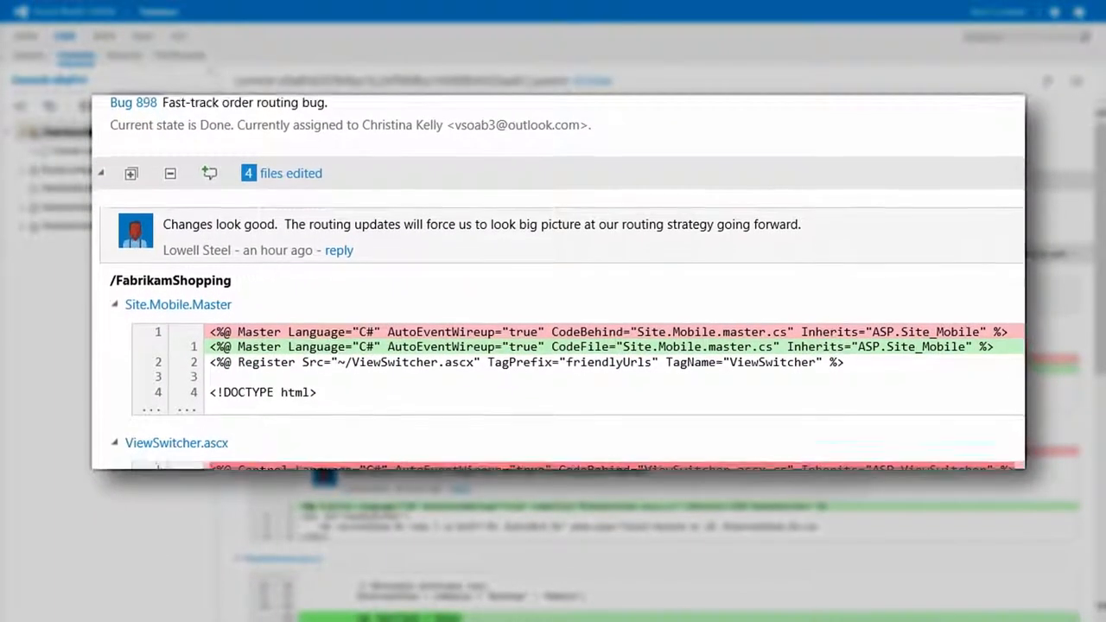
scroll("down", 3)
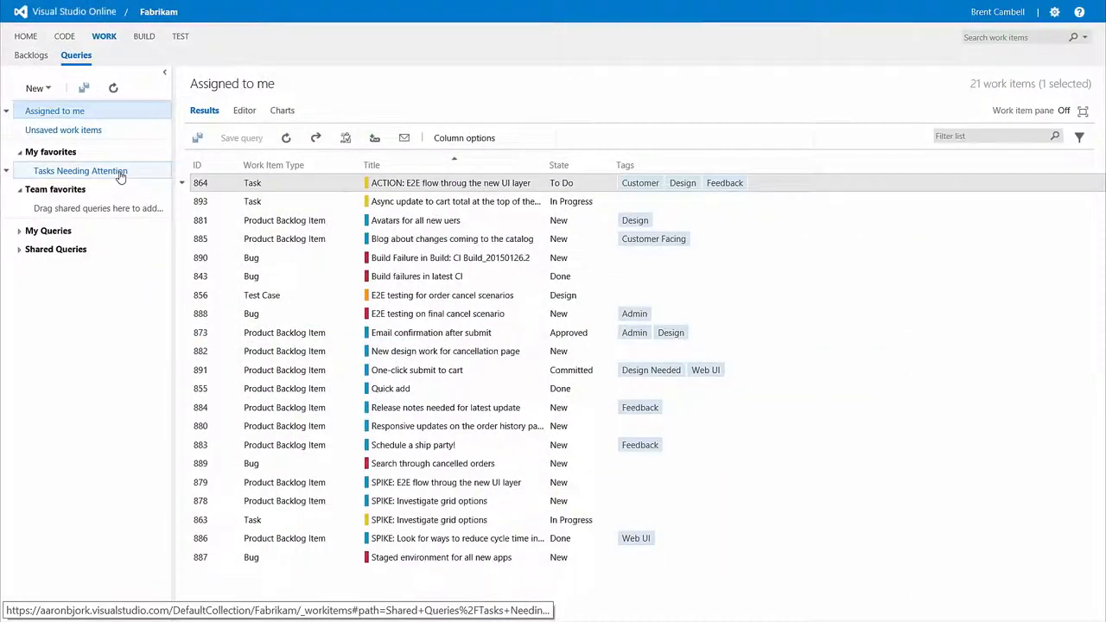
Step: Run the Tasks Needing Attention query and view its editor and charts
left_click(79, 170)
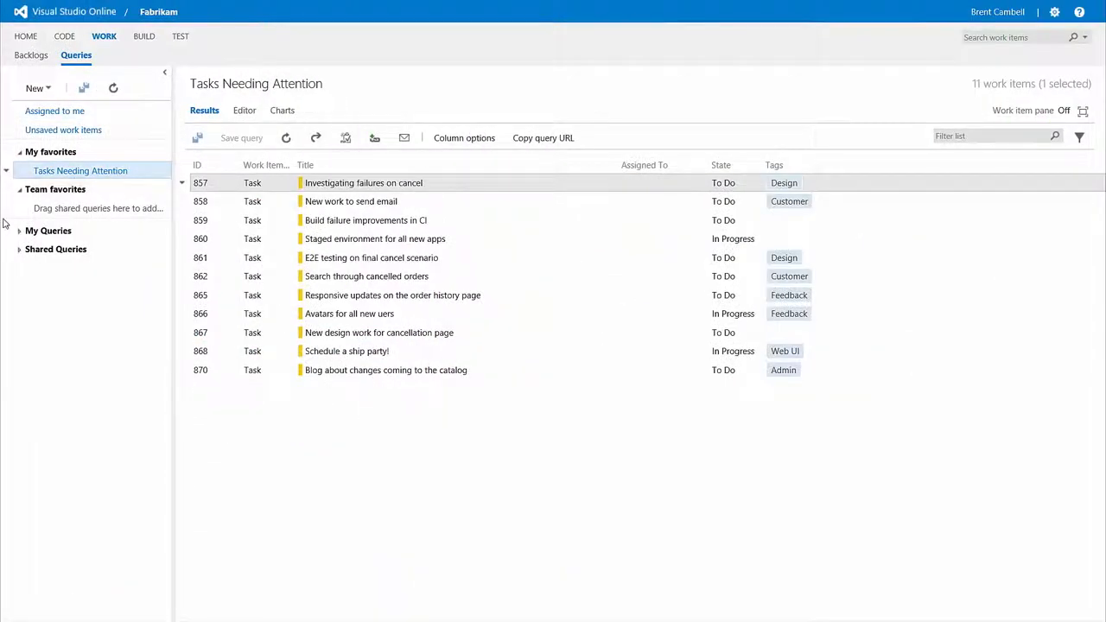
left_click(243, 110)
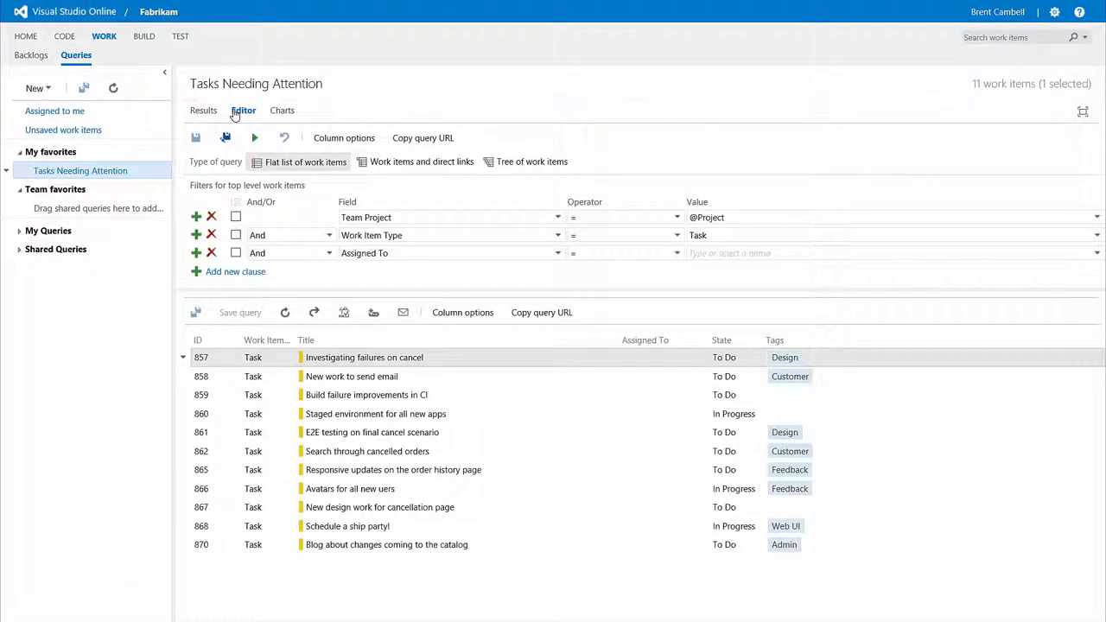
left_click(282, 110)
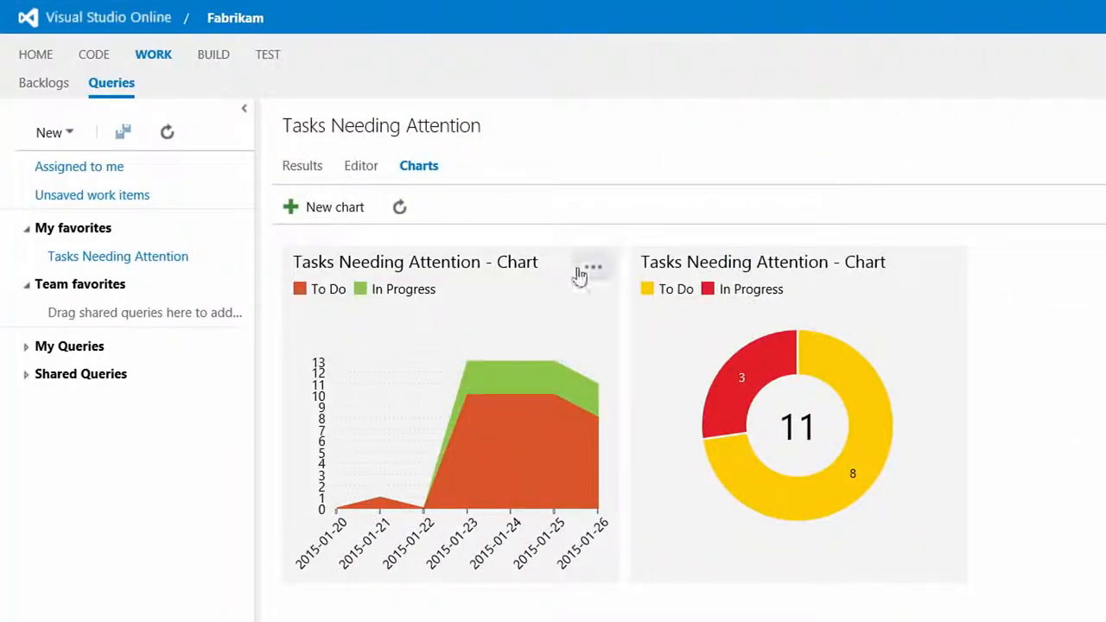
Step: Enter 'letsgetstarted' as the account URL on the Create Account page
left_click(594, 266)
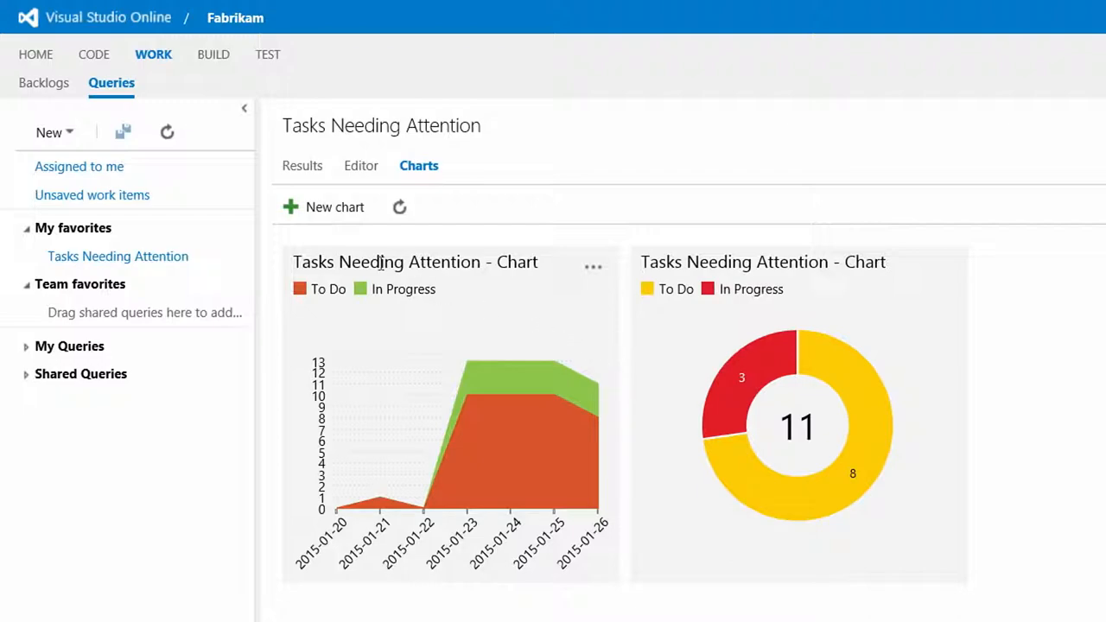
left_click(36, 54)
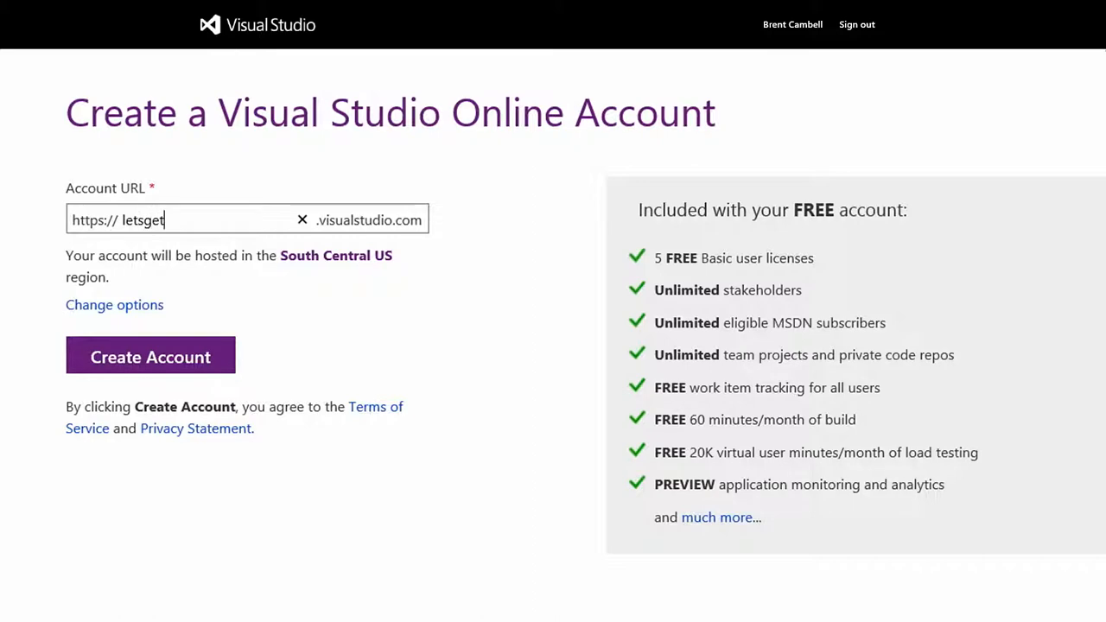
type("started")
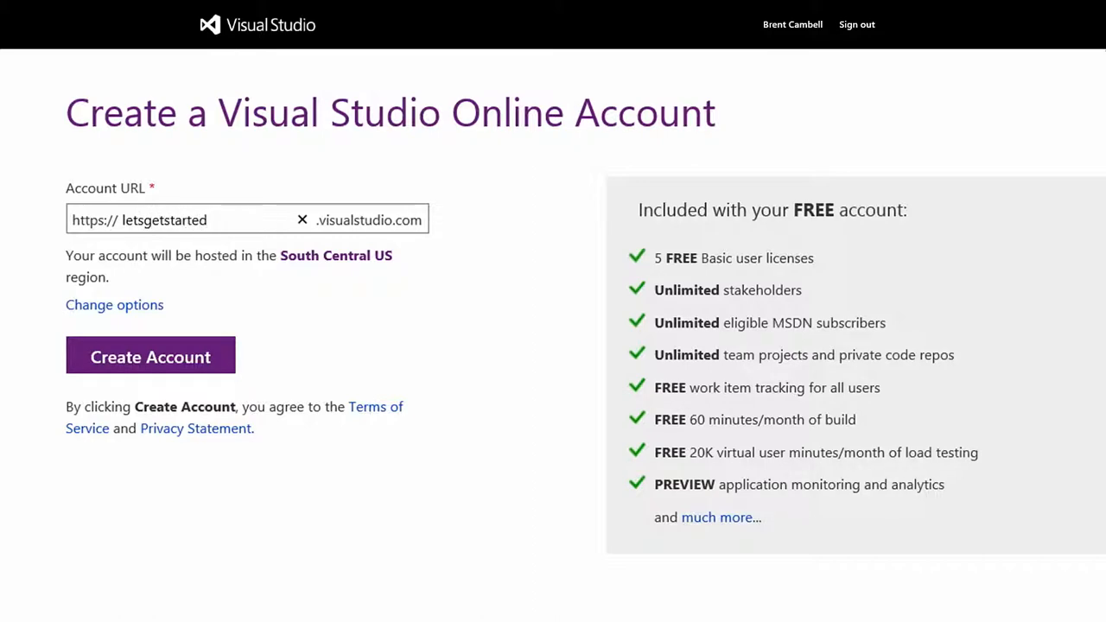